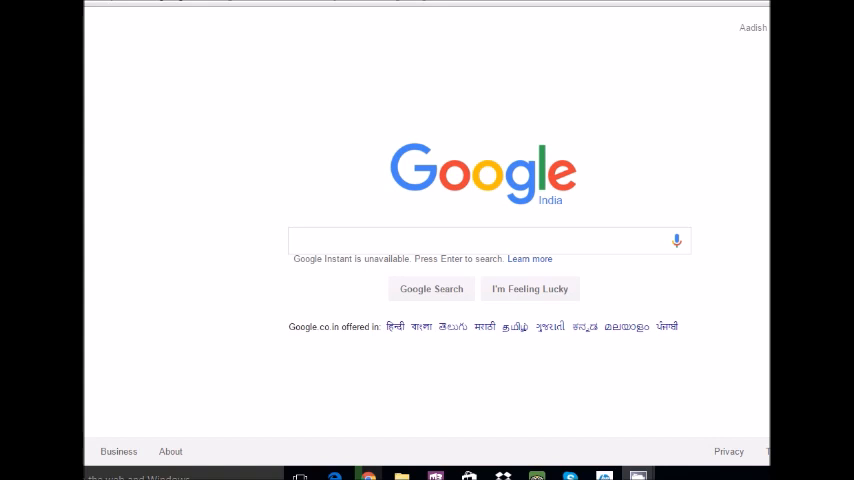
left_click(480, 240)
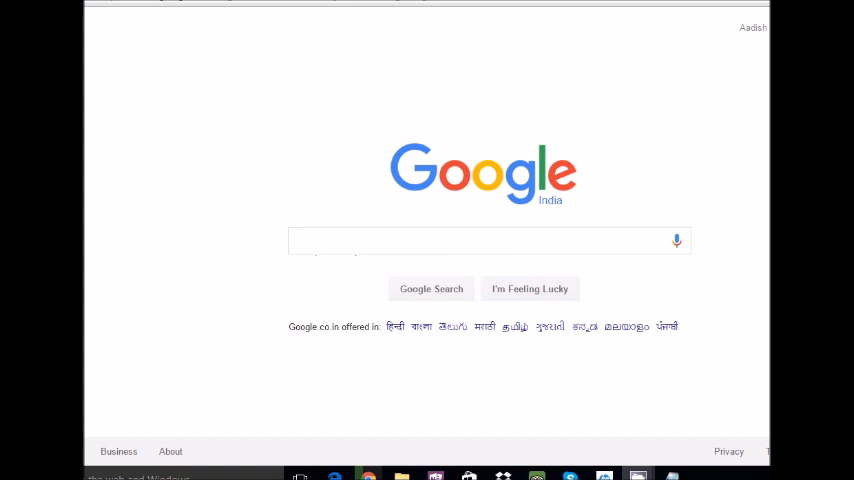